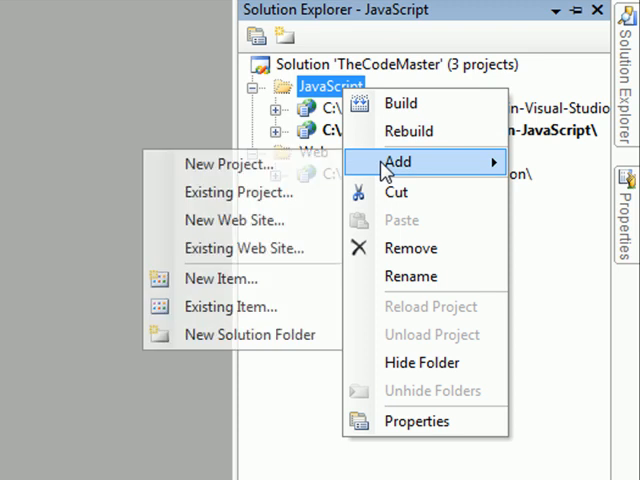
# Add a new website to the JavaScript folder, renaming WebSite1 to Global-and-Local-Variables-in-JavaScript.
pyautogui.click(235, 220)
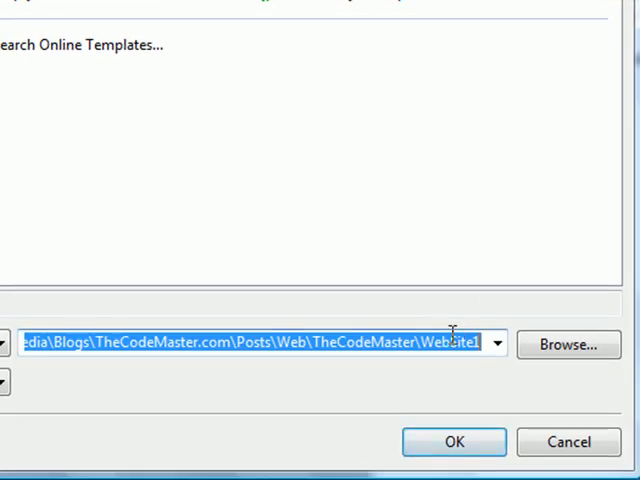
pyautogui.doubleClick(452, 343)
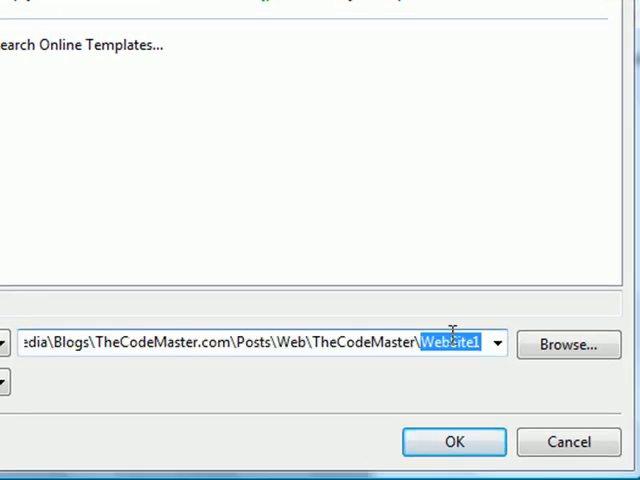
pyautogui.write('Global-and-Local-Variables-in-JavaScript')
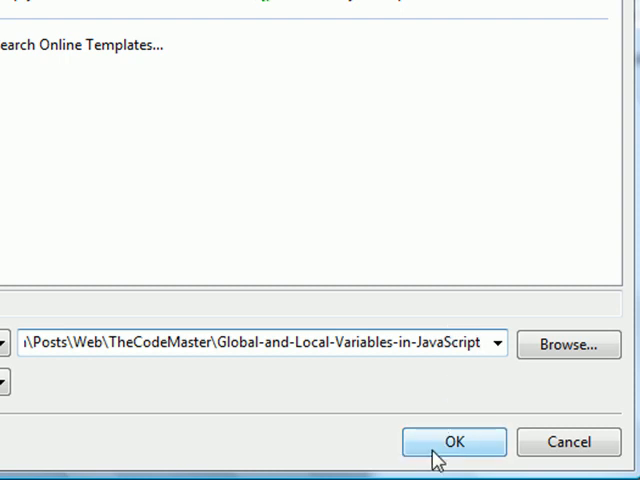
pyautogui.click(460, 441)
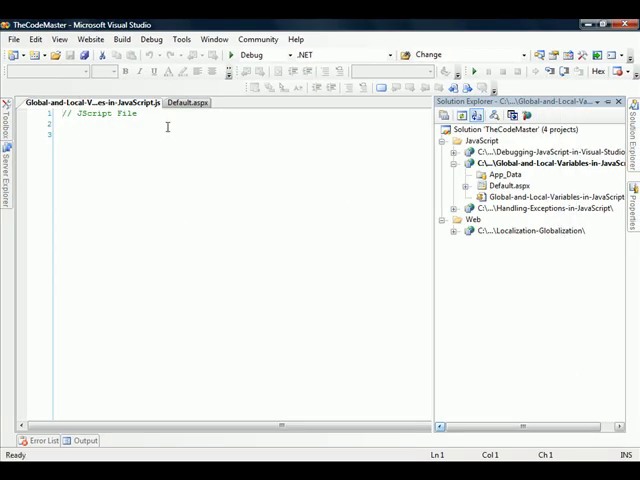
# Replace the JScript File comment with ECMAScript Language Specification and ECMA-262 PDF URL comments.
pyautogui.click(192, 100)
pyautogui.write('// www.ecma-international.org/publications/files/ECMA-ST/Ecma-262.pdf')
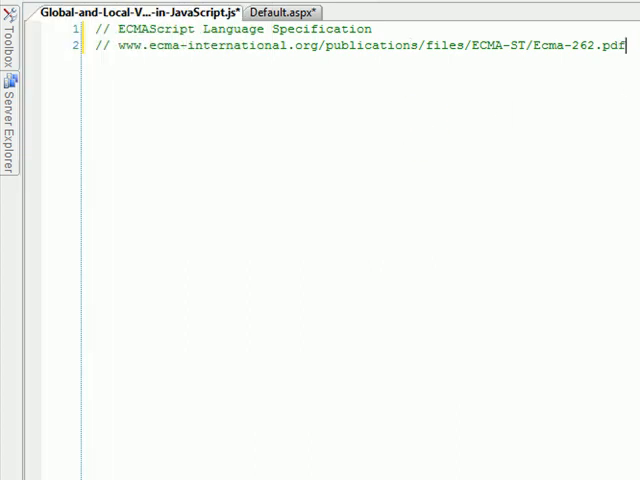
pyautogui.press('Enter')
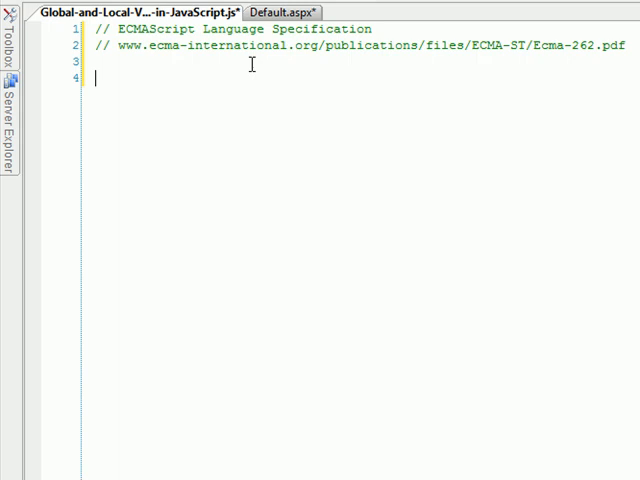
pyautogui.moveTo(116, 47)
pyautogui.write('// Right way to declare a global variable.')
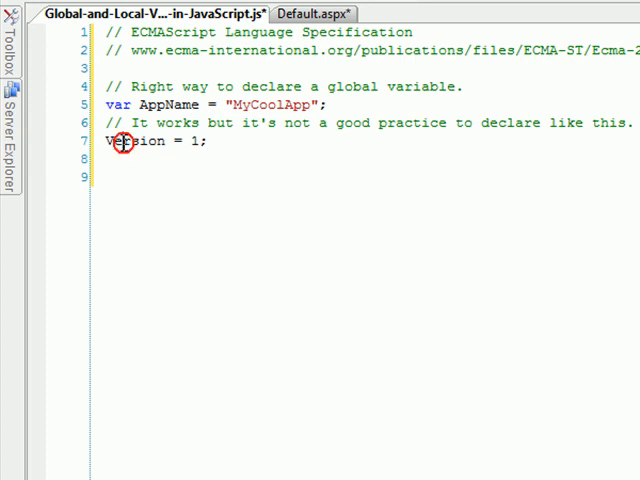
# Write globals AppName and Version = 1 with a CallingGlobal function alerting both, then run.
pyautogui.doubleClick(135, 141)
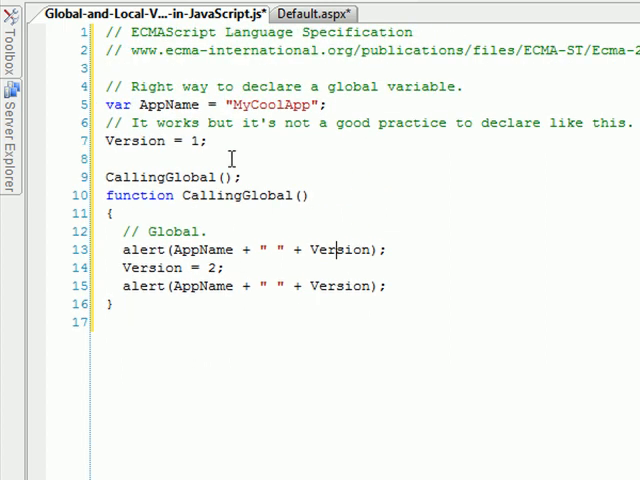
pyautogui.doubleClick(153, 177)
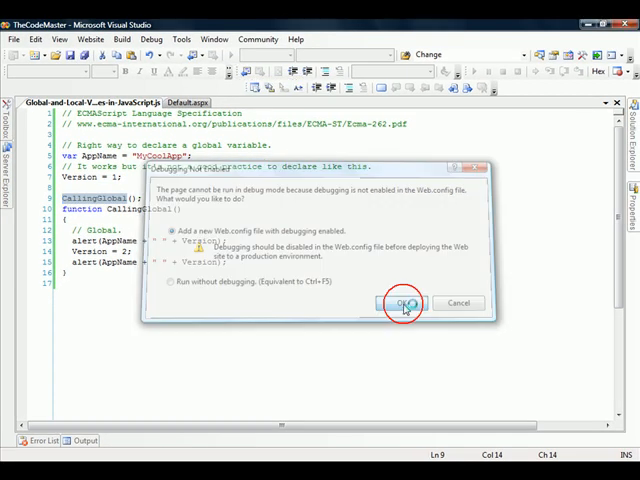
# Confirm the debugging prompt, then dismiss the MyCoolApp 1 and MyCoolApp 2 alerts.
pyautogui.click(401, 303)
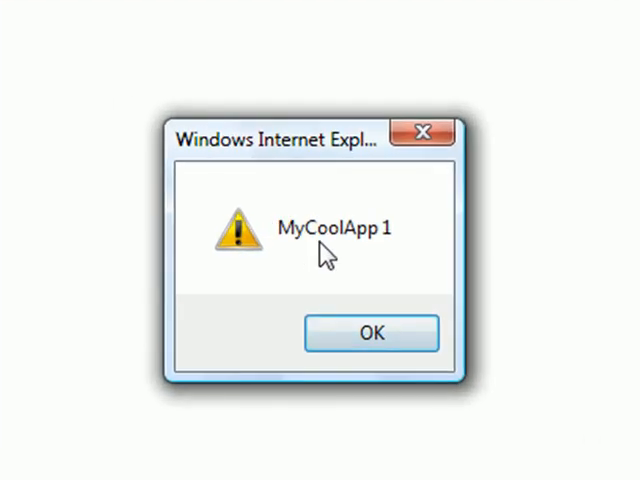
pyautogui.click(372, 333)
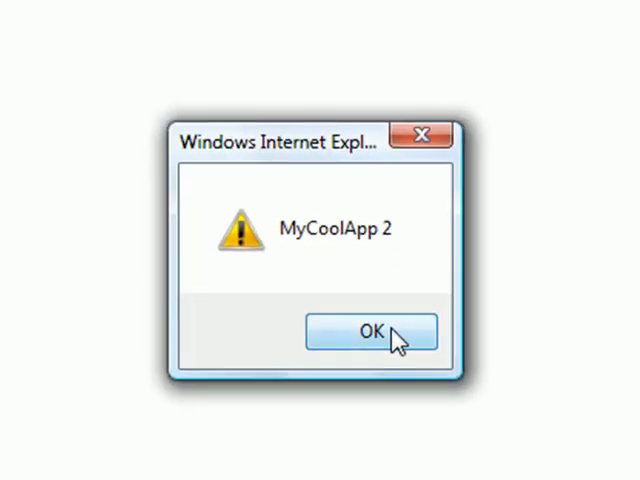
pyautogui.click(370, 331)
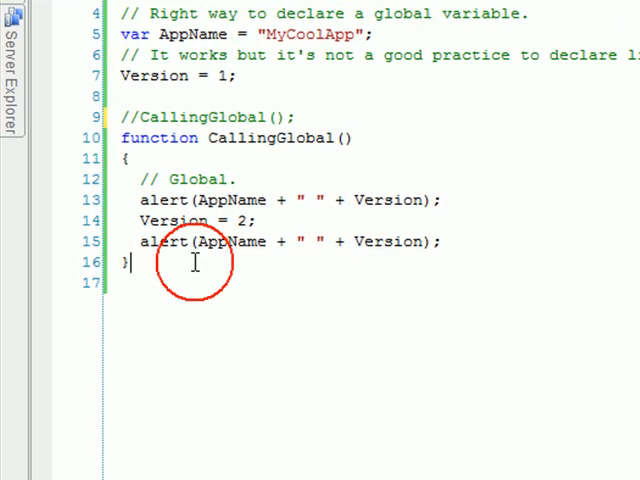
# Write CallingLocal with local var Version = 3, alerting Version and AppName with window.Version.
pyautogui.press('Enter')
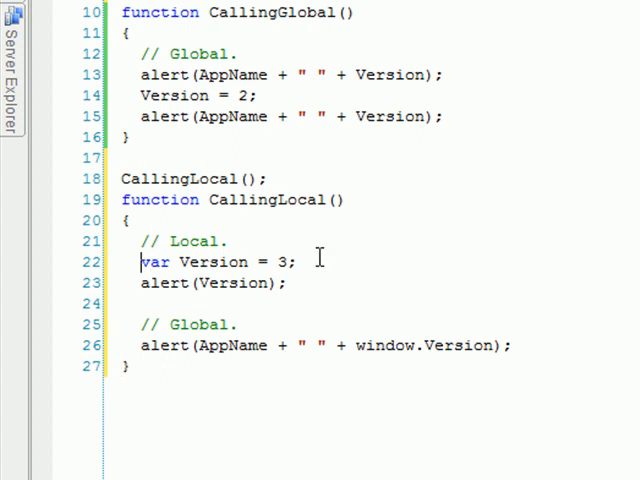
pyautogui.doubleClick(213, 261)
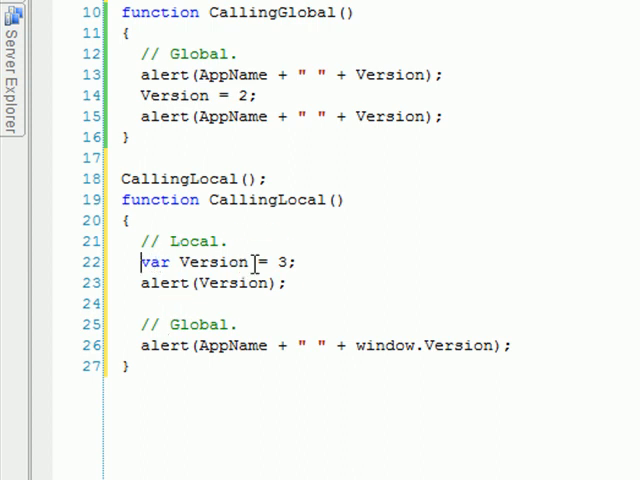
pyautogui.write('Version = 3;')
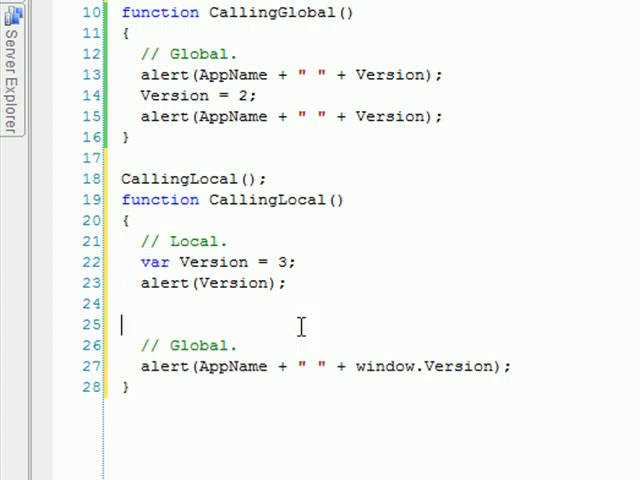
pyautogui.press('Backspace')
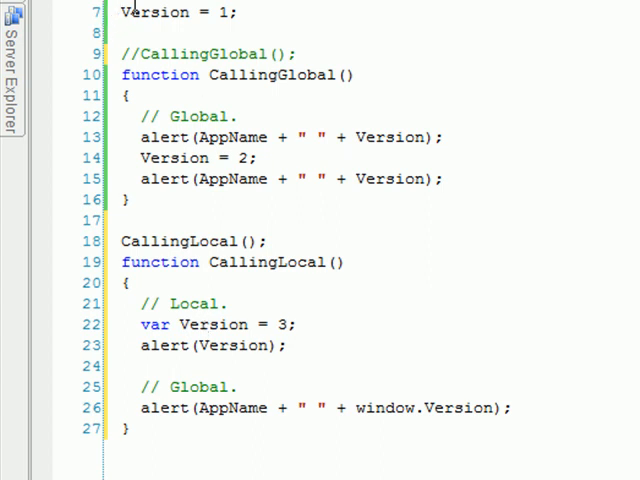
pyautogui.moveTo(283, 311)
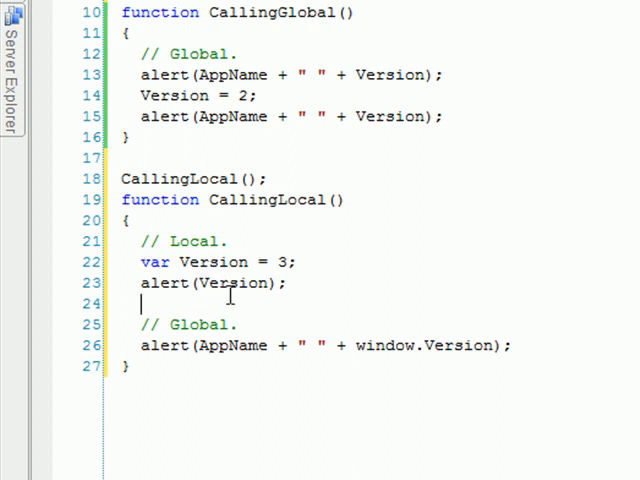
pyautogui.moveTo(291, 324)
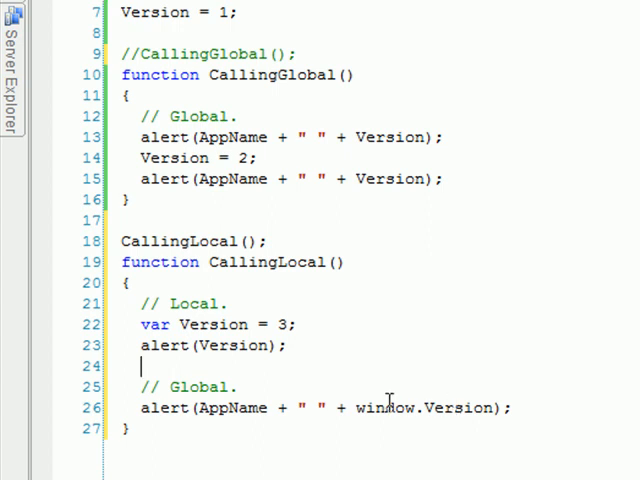
pyautogui.moveTo(384, 405)
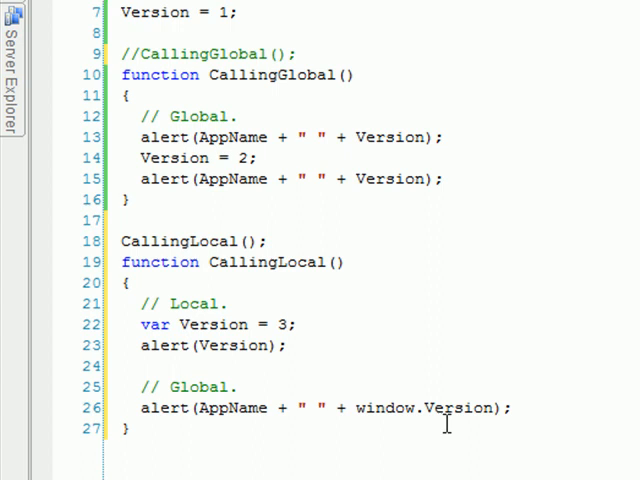
pyautogui.moveTo(453, 409)
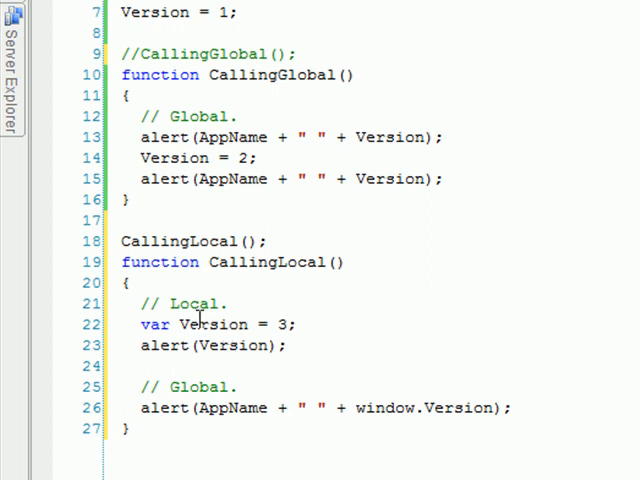
pyautogui.moveTo(414, 393)
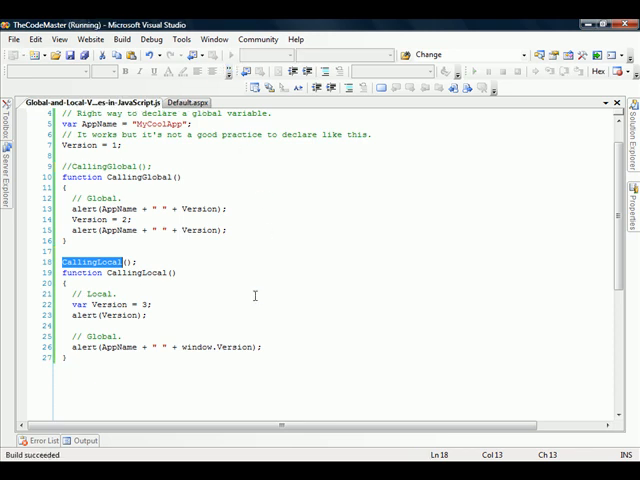
# Run the site with F5 and dismiss the MyCoolApp 1 alert.
pyautogui.press('F5')
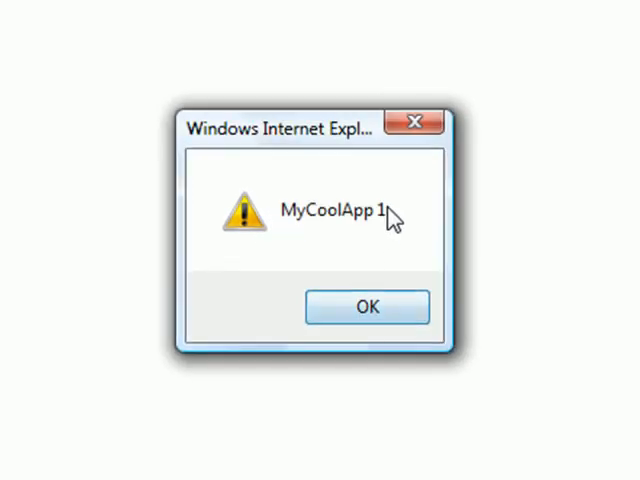
pyautogui.click(367, 307)
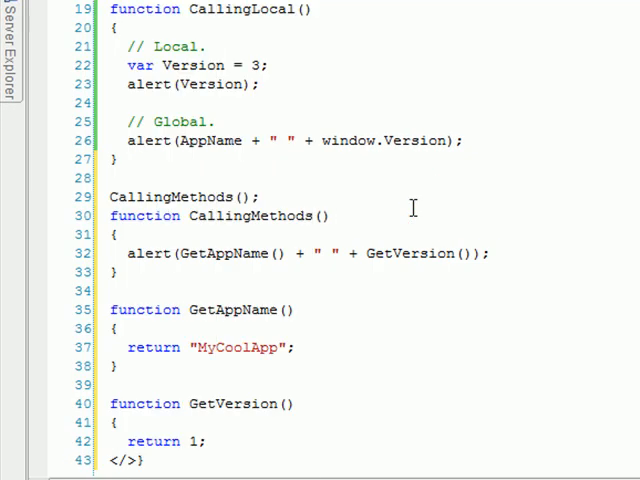
pyautogui.scroll(-3)
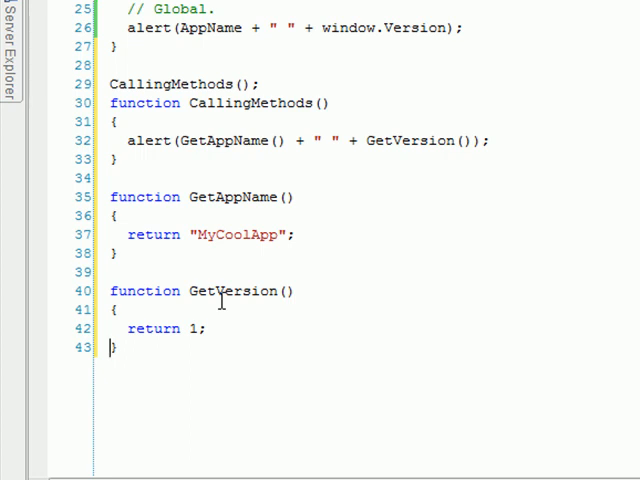
pyautogui.scroll(3)
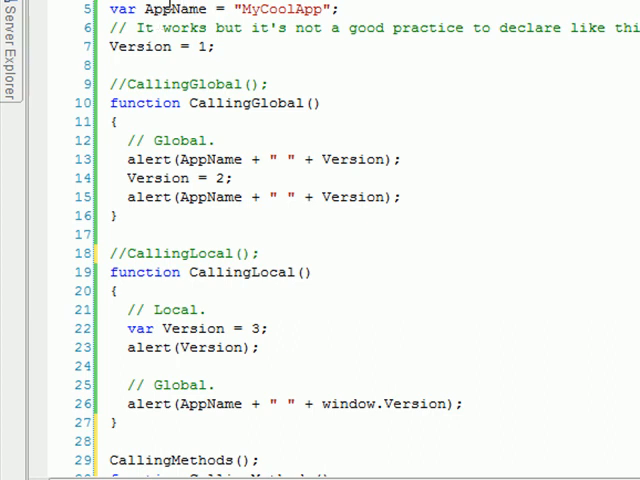
pyautogui.moveTo(298, 28)
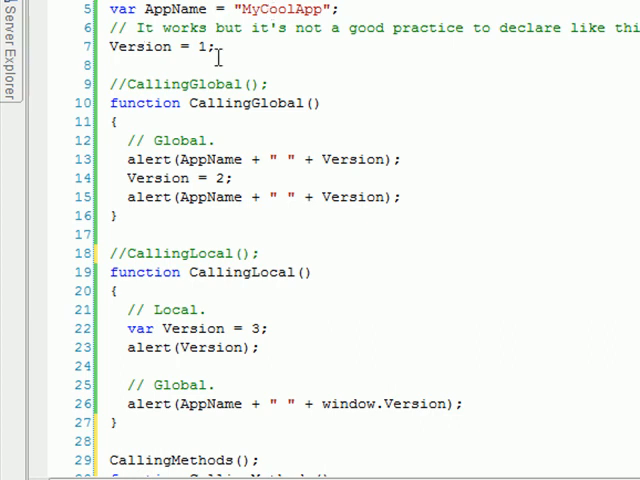
pyautogui.moveTo(142, 11)
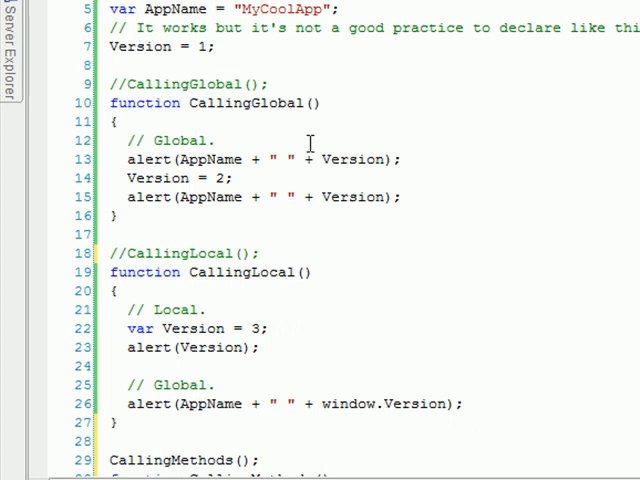
pyautogui.scroll(-3)
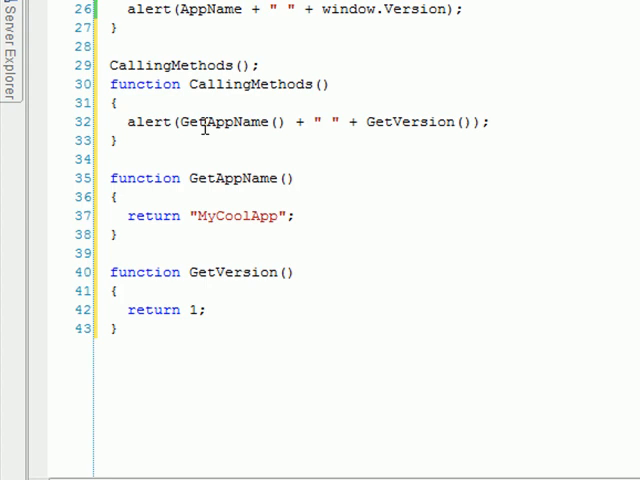
pyautogui.doubleClick(234, 178)
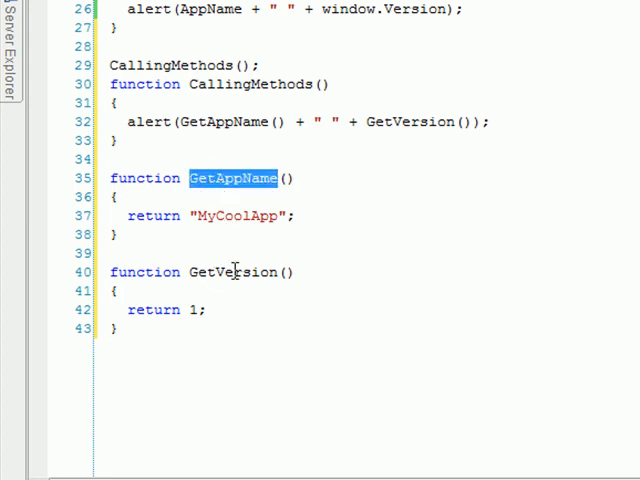
pyautogui.doubleClick(222, 122)
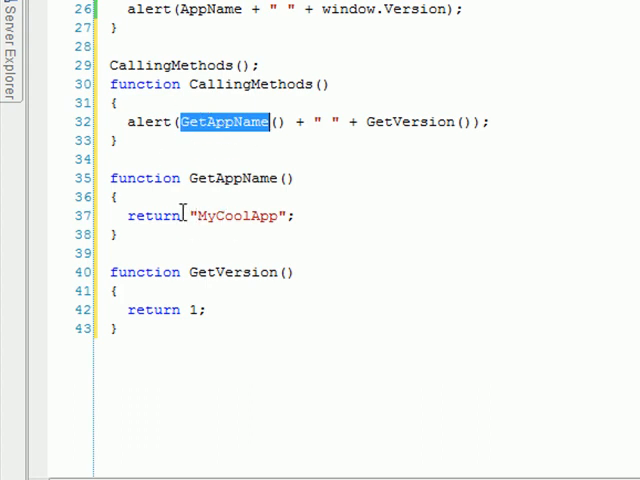
pyautogui.moveTo(275, 204)
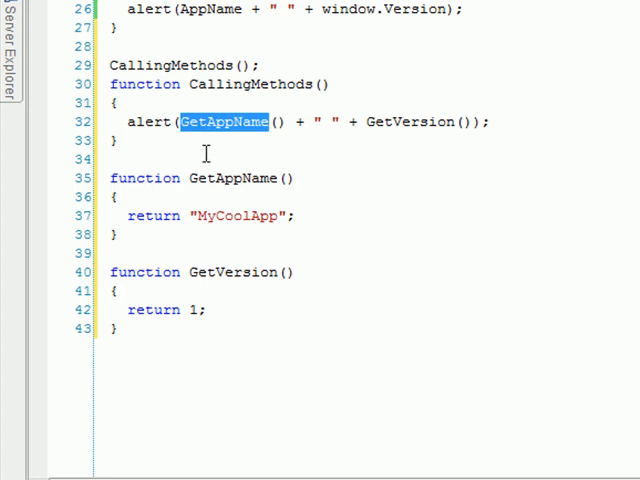
pyautogui.moveTo(218, 122)
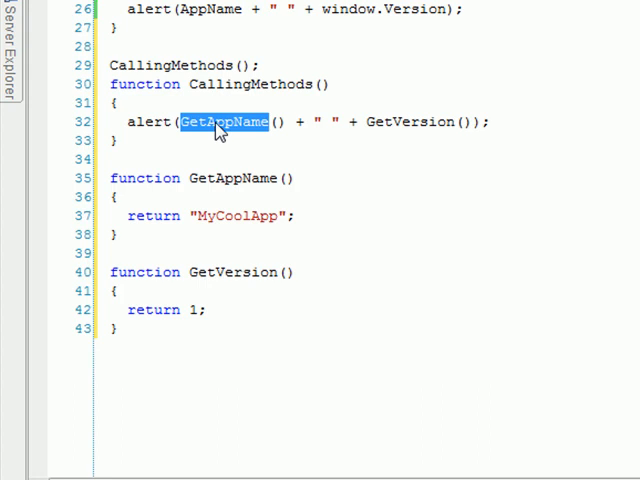
pyautogui.moveTo(415, 122)
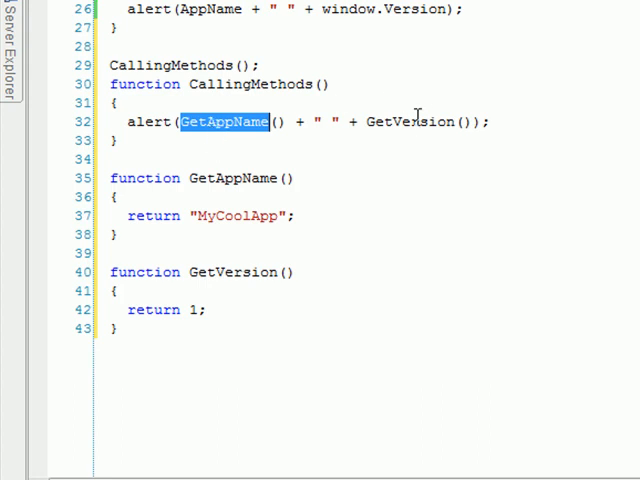
pyautogui.moveTo(210, 145)
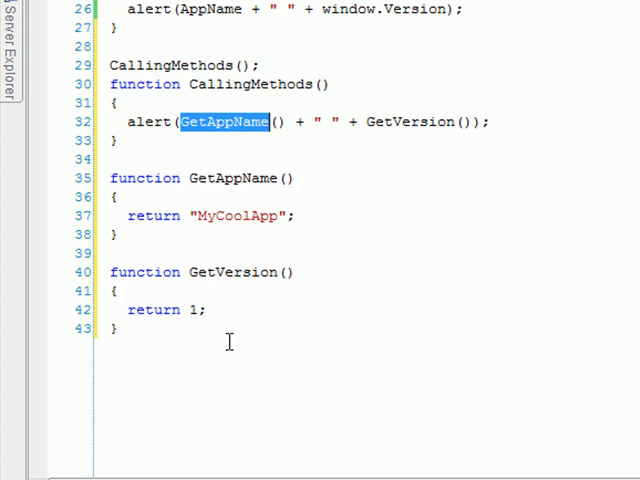
pyautogui.moveTo(204, 178)
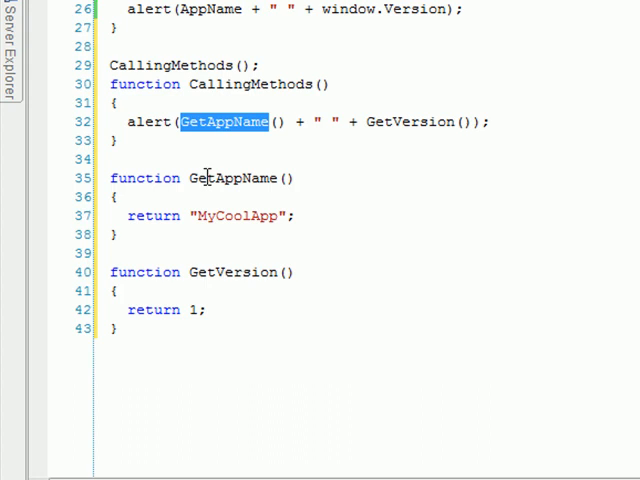
pyautogui.moveTo(256, 72)
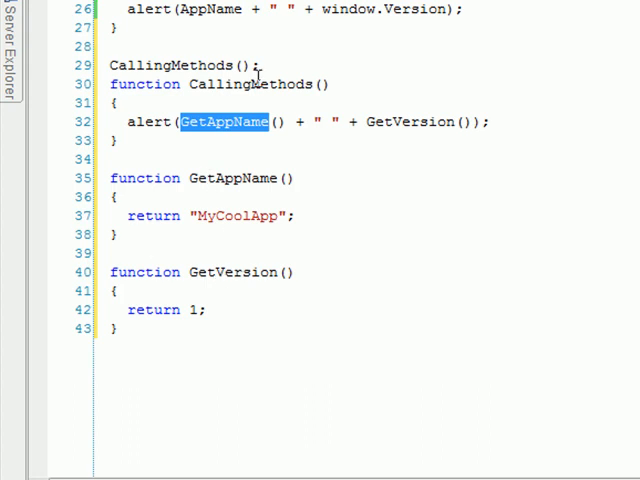
pyautogui.moveTo(213, 240)
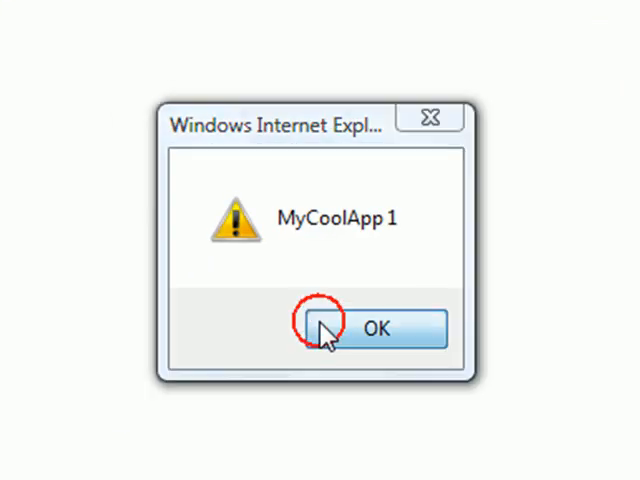
# Dismiss the MyCoolApp 1 alert from CallingMethods.
pyautogui.click(375, 328)
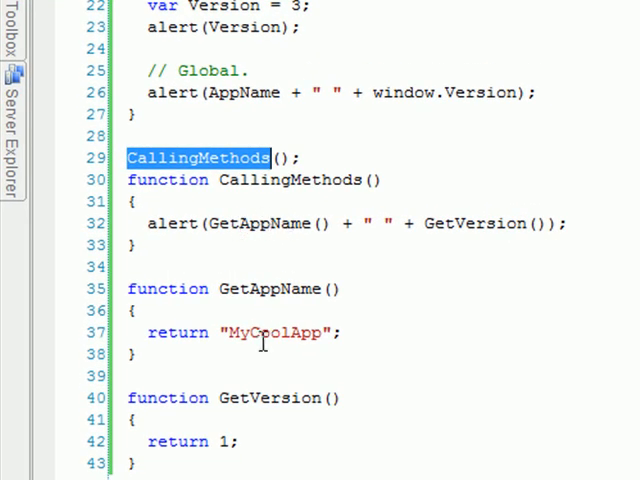
pyautogui.moveTo(452, 233)
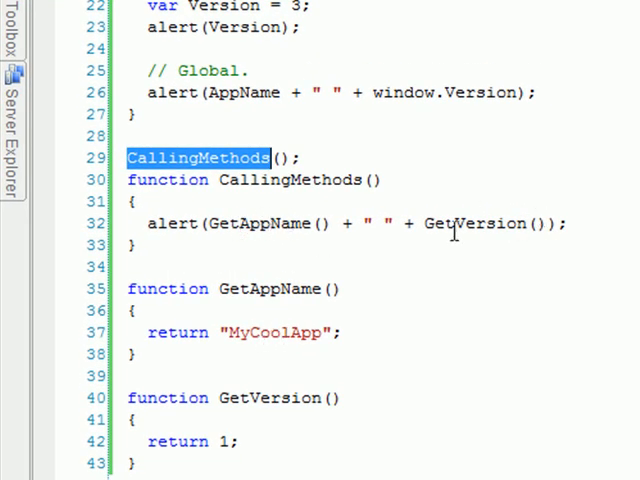
pyautogui.scroll(3)
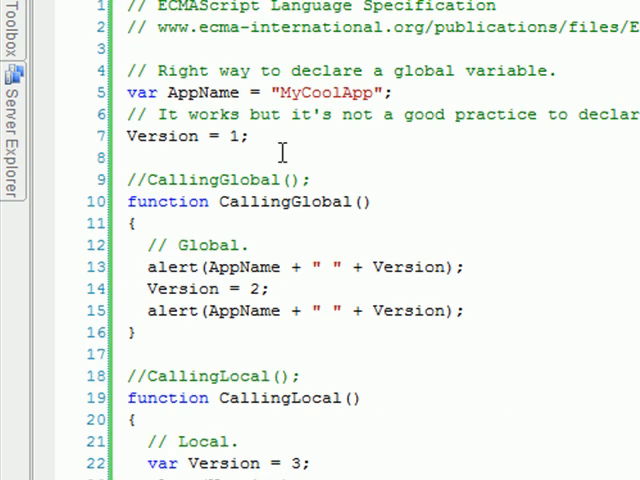
pyautogui.moveTo(283, 114)
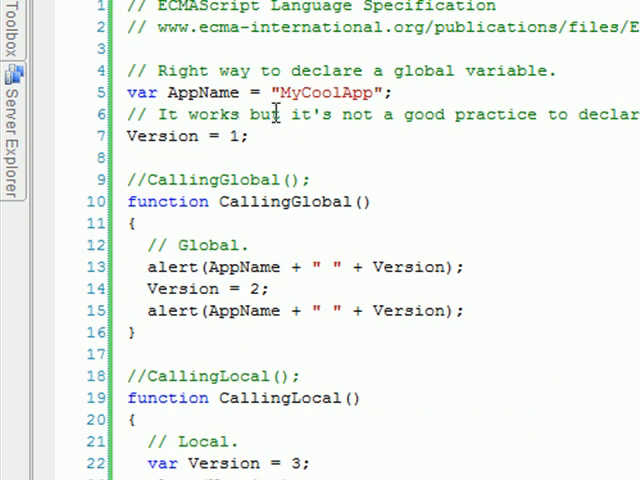
pyautogui.moveTo(218, 92)
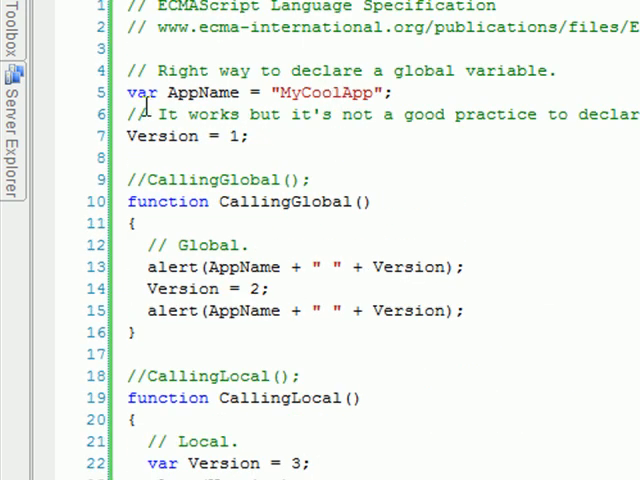
pyautogui.scroll(-3)
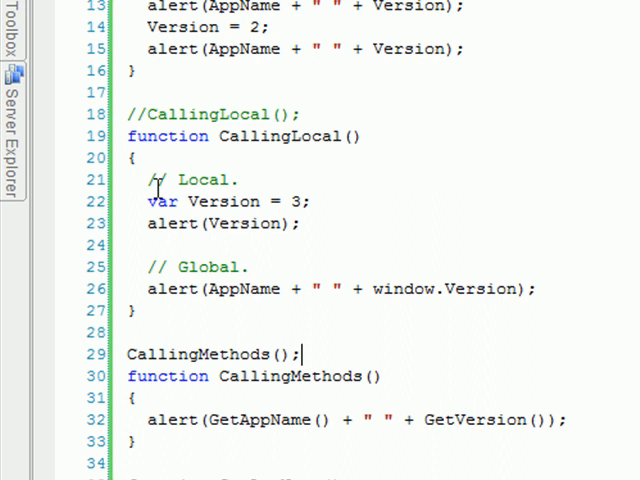
pyautogui.scroll(-3)
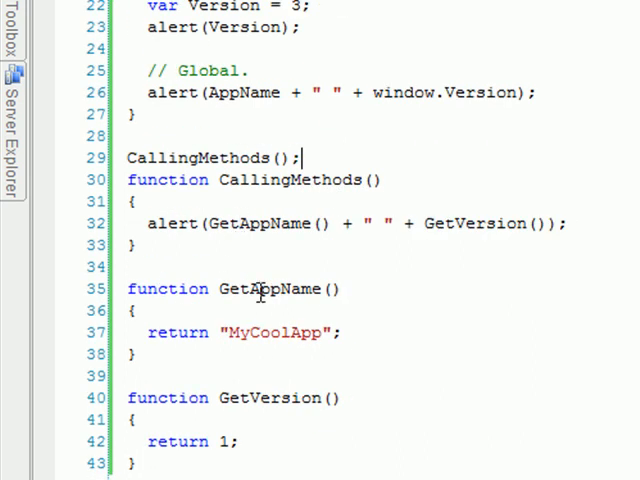